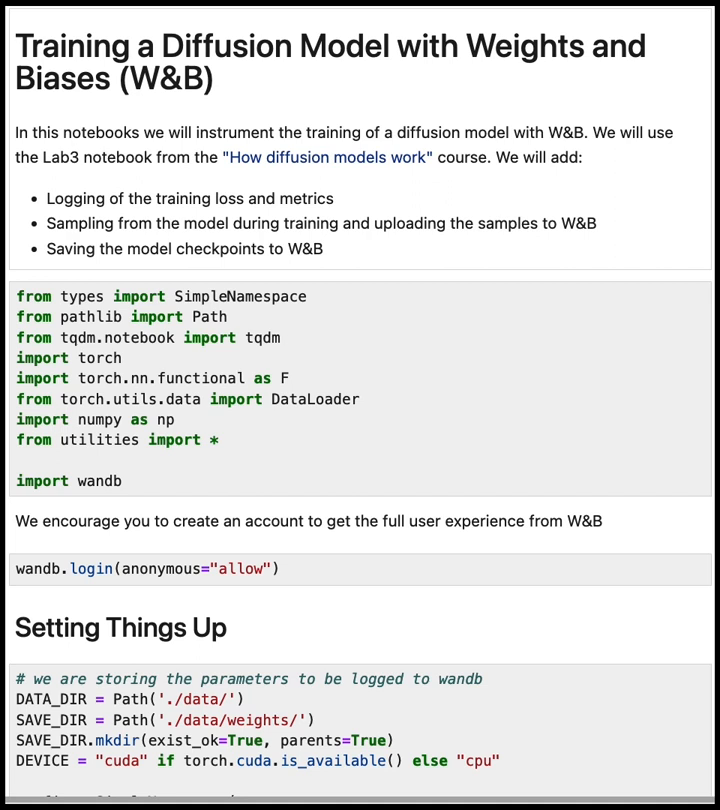
mouse_move(176, 516)
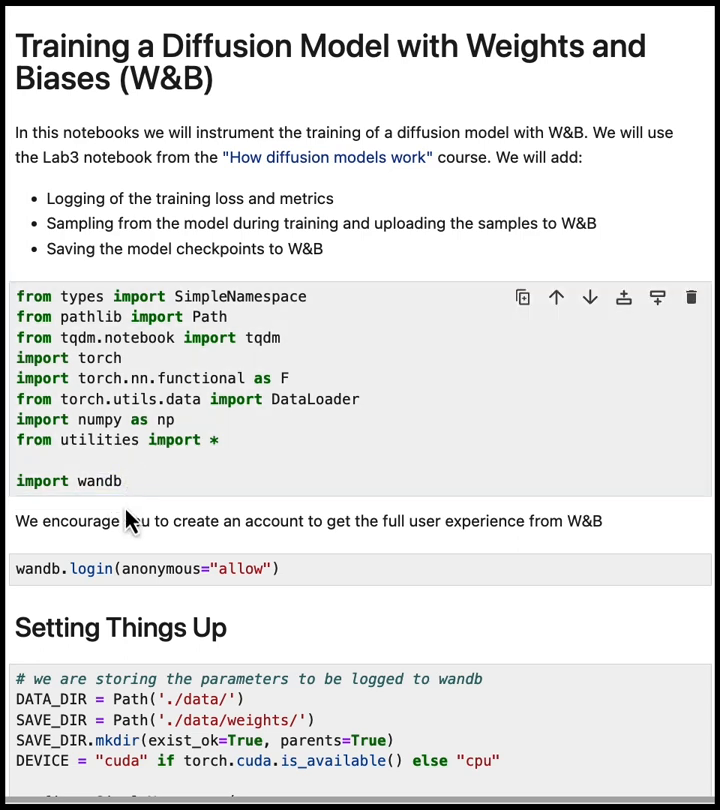
Step: Run the wandb.login(anonymous="allow") cell so it reports logged in and returns True
scroll(down, 3)
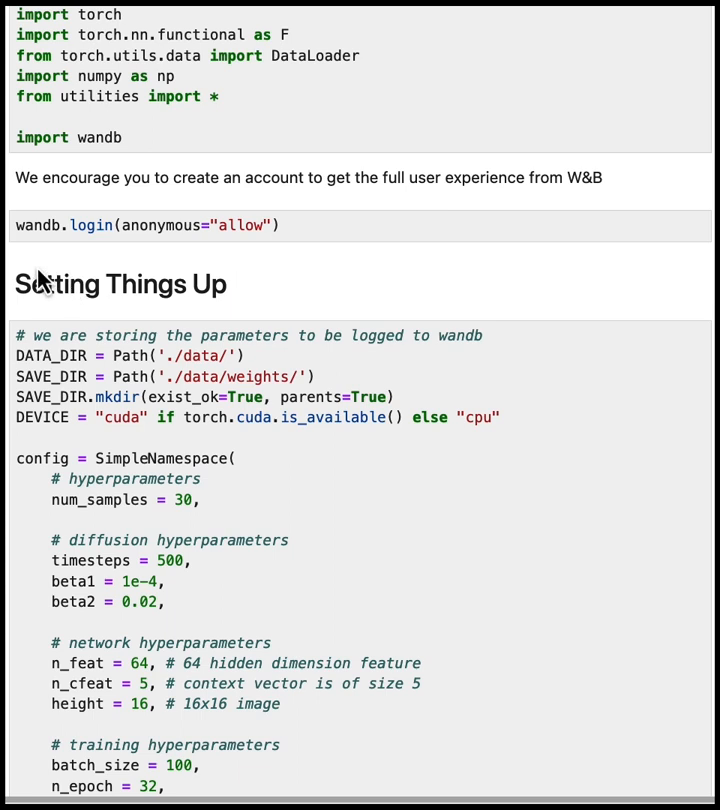
mouse_move(44, 276)
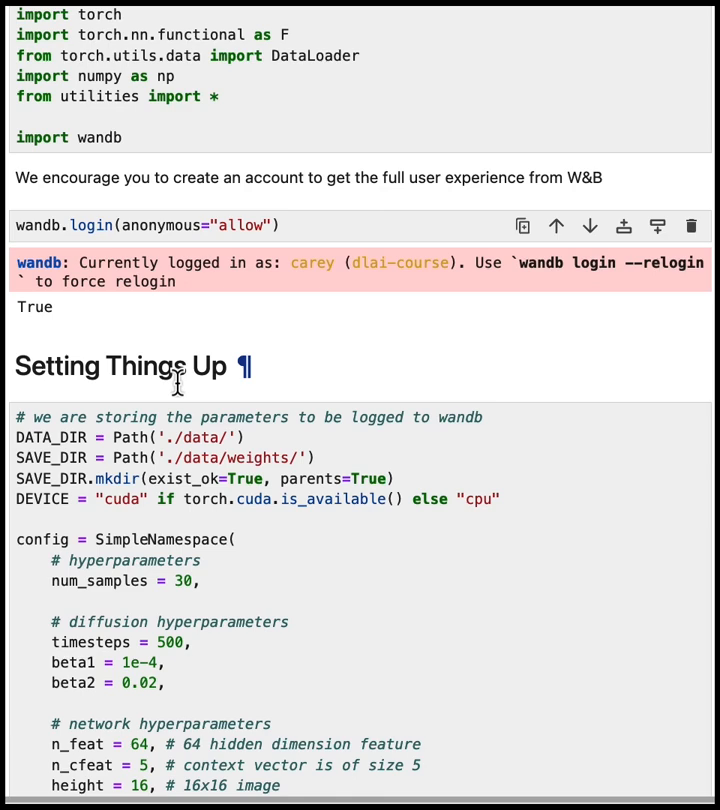
Step: Run the hyperparameter config cell and reach the DDPM noise scheduler, model and dataloader setup
scroll(down, 3)
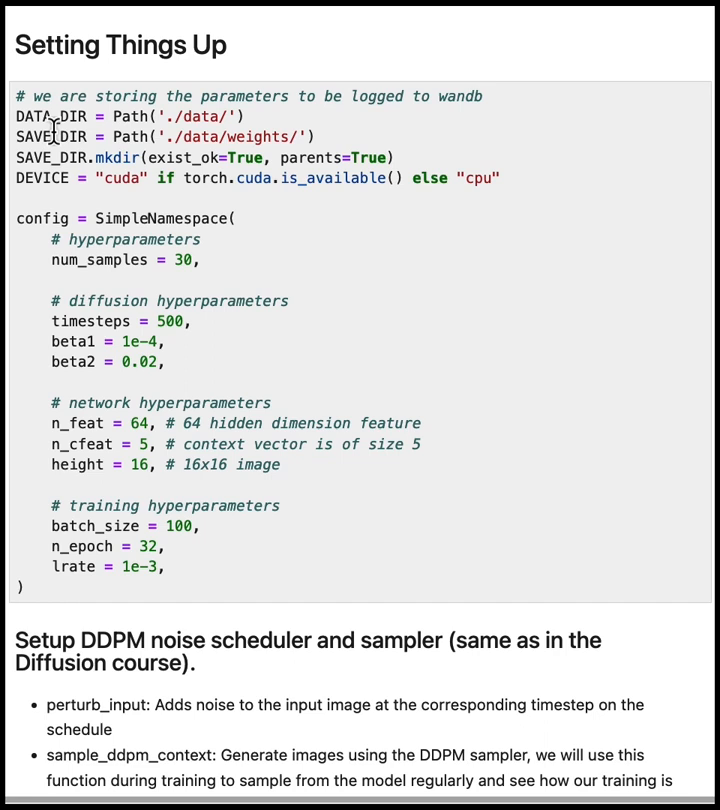
mouse_move(72, 140)
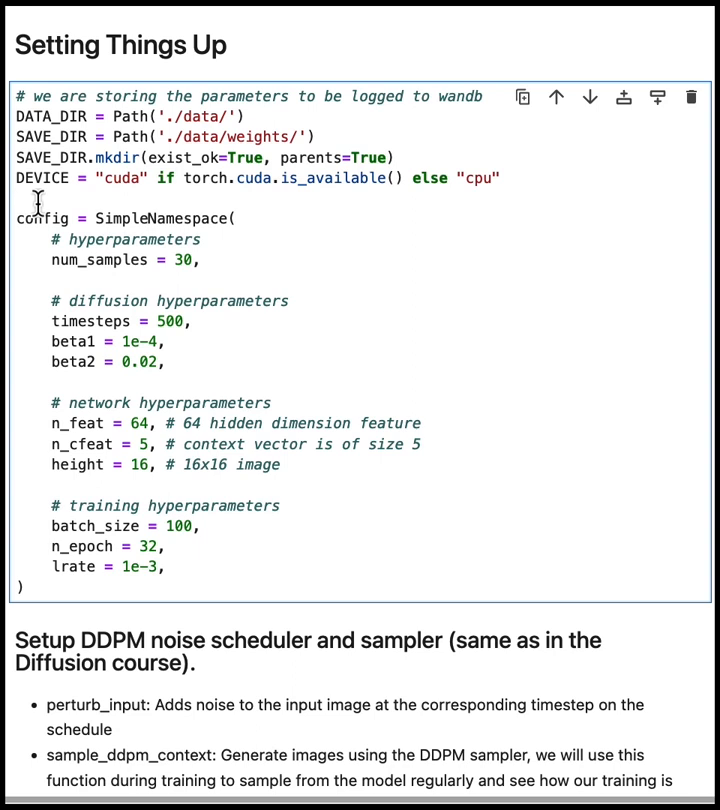
double_click(144, 216)
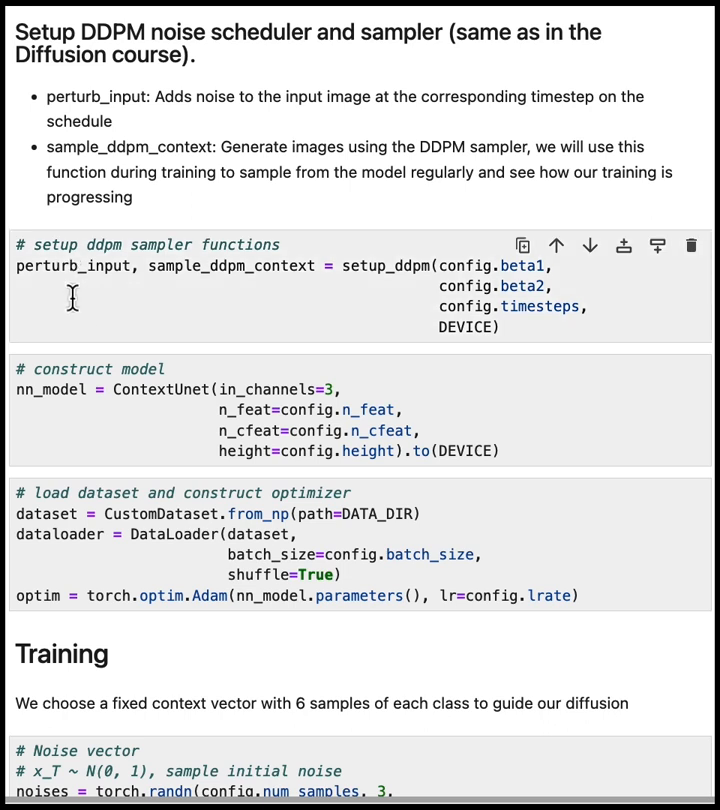
Step: Reach the Training heading with the fixed noise vector and one-hot context vector cell
click(92, 412)
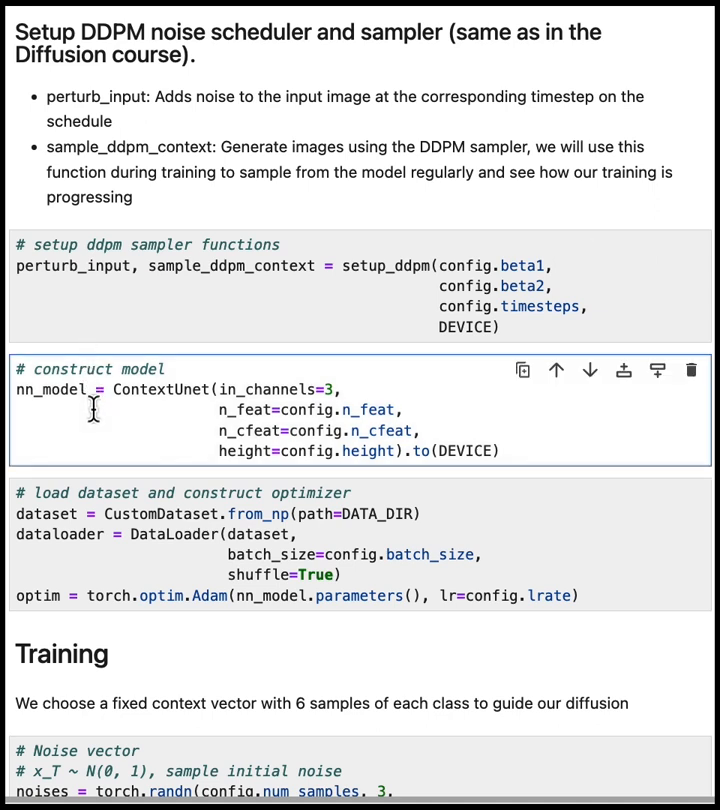
scroll(down, 3)
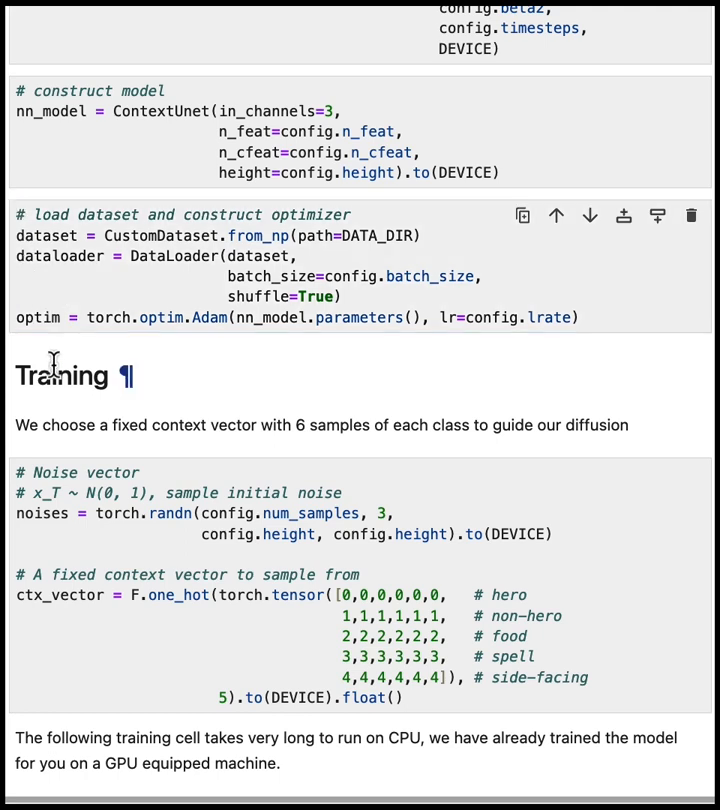
scroll(down, 3)
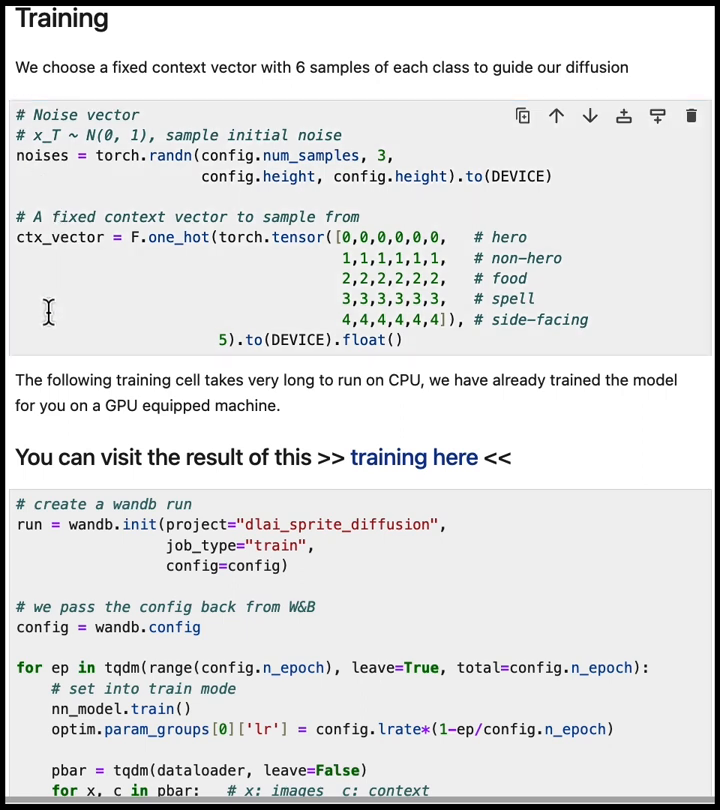
Step: Review the training cell with wandb.init(project="dlai_sprite_diffusion") reading back its config
scroll(down, 3)
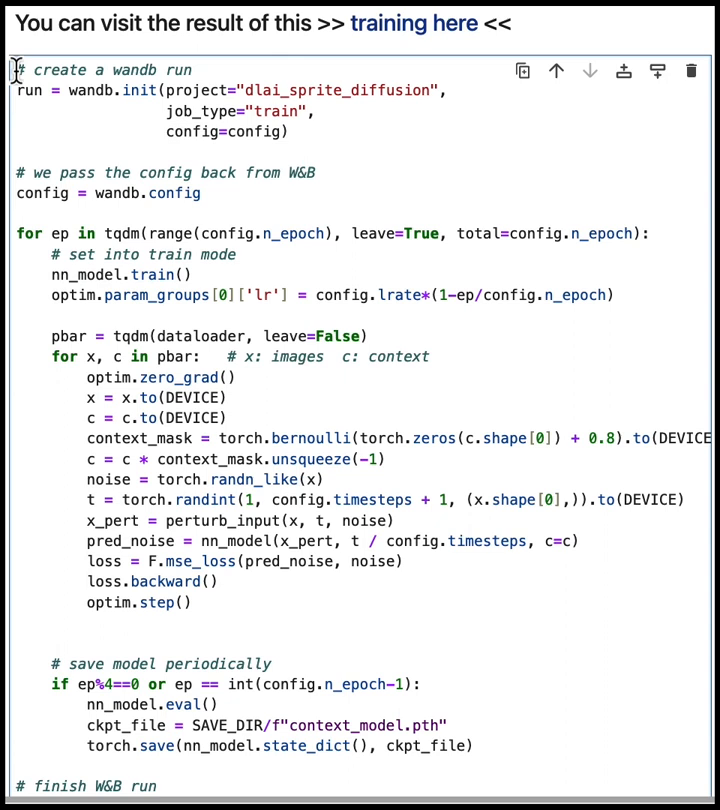
double_click(94, 90)
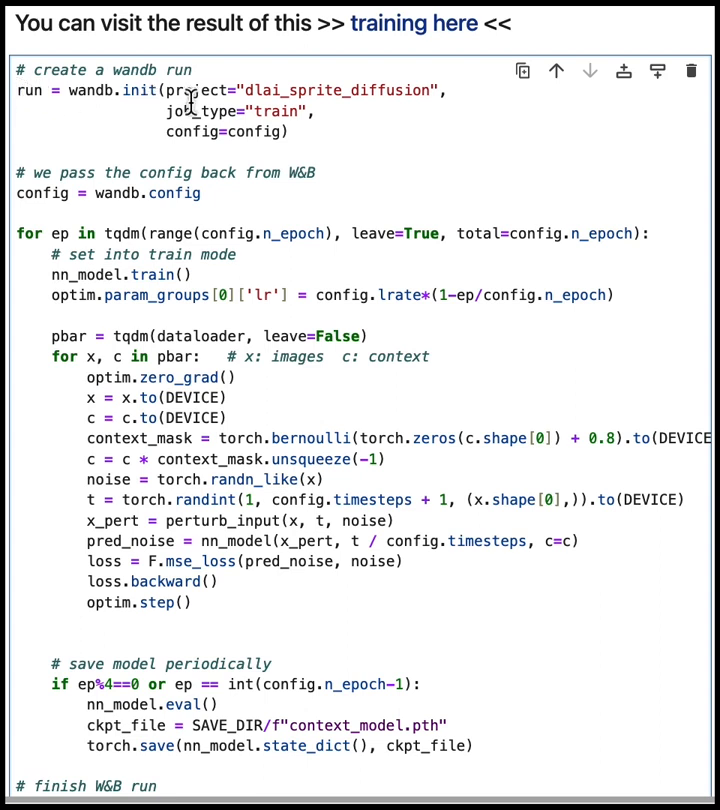
double_click(200, 120)
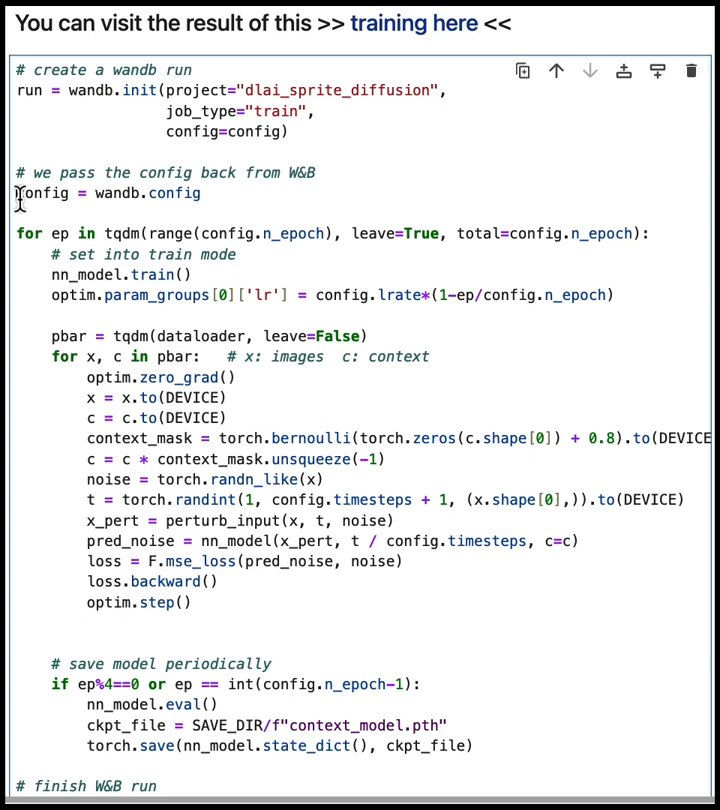
Step: Add wandb.log of loss/lr/epoch, a checkpoint wandb.Artifact with log_artifact, and train_samples image logging
scroll(down, 3)
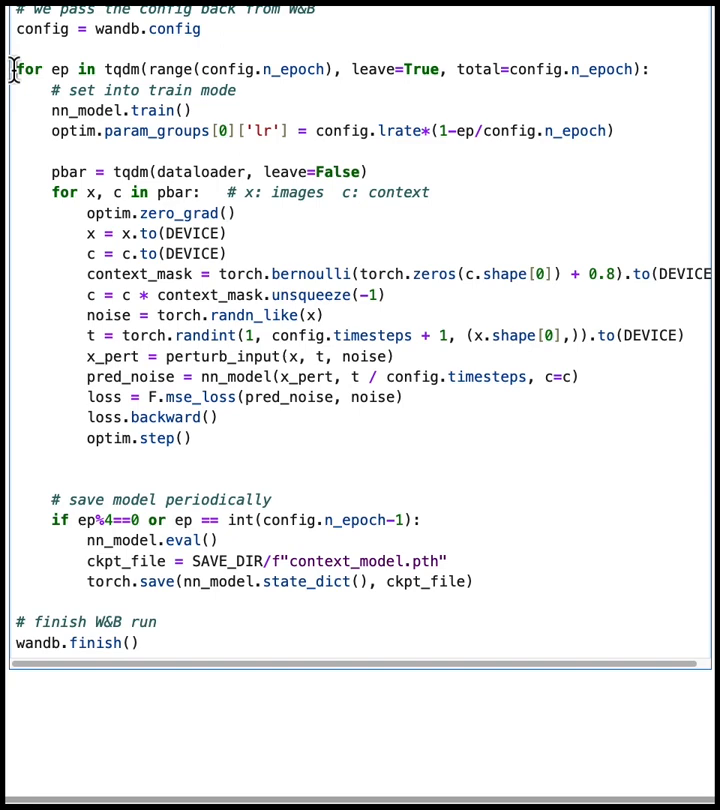
scroll(down, 3)
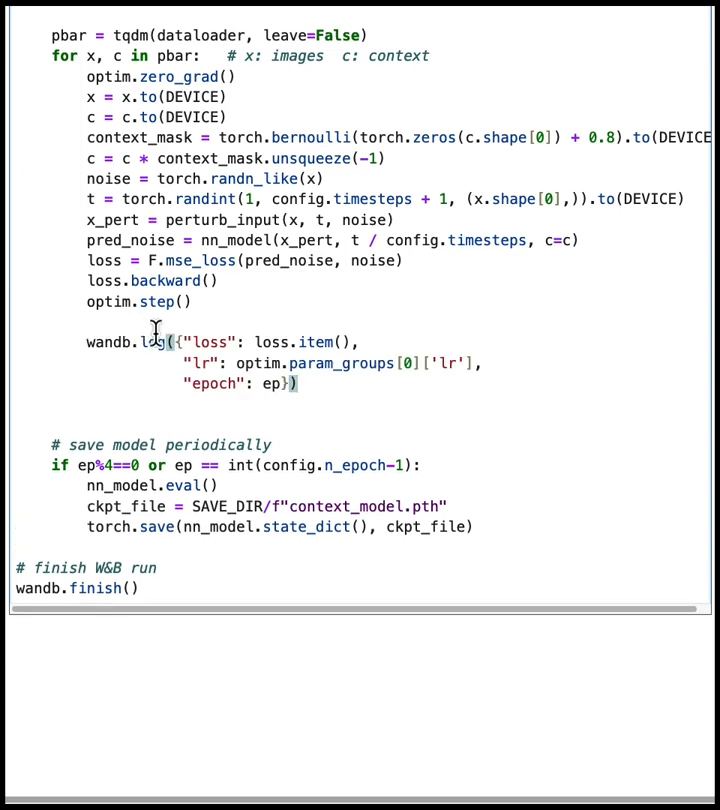
mouse_move(204, 384)
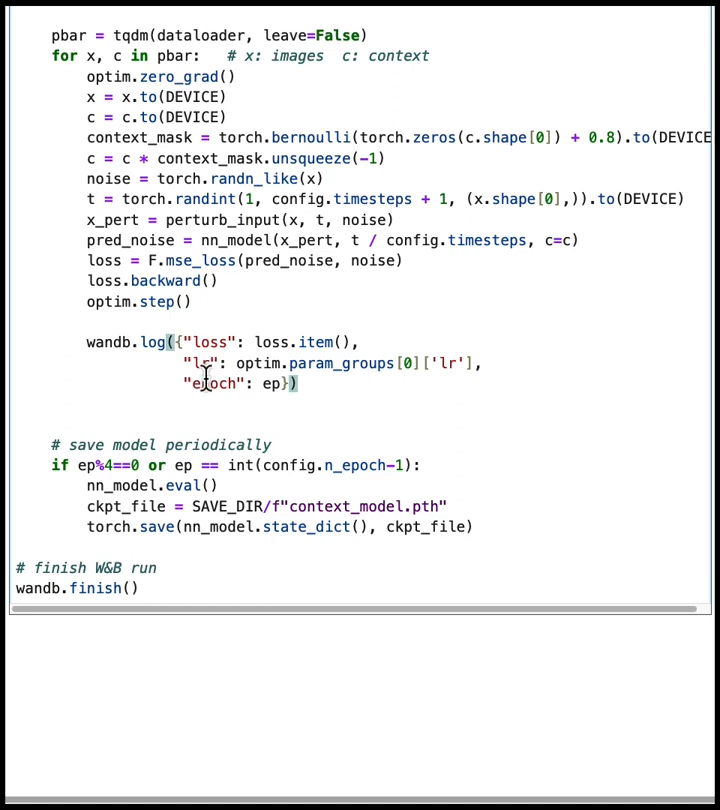
scroll(down, 3)
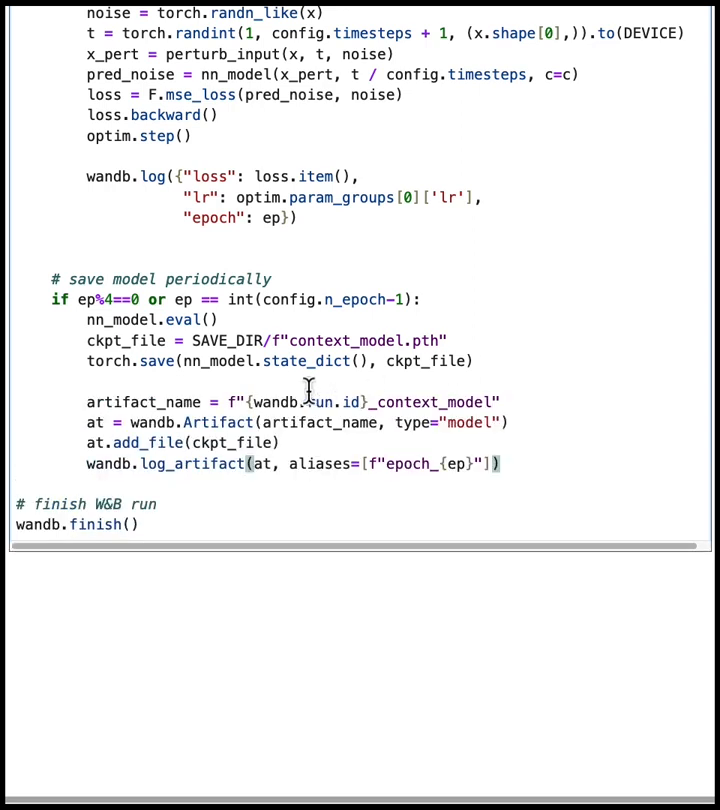
mouse_move(258, 422)
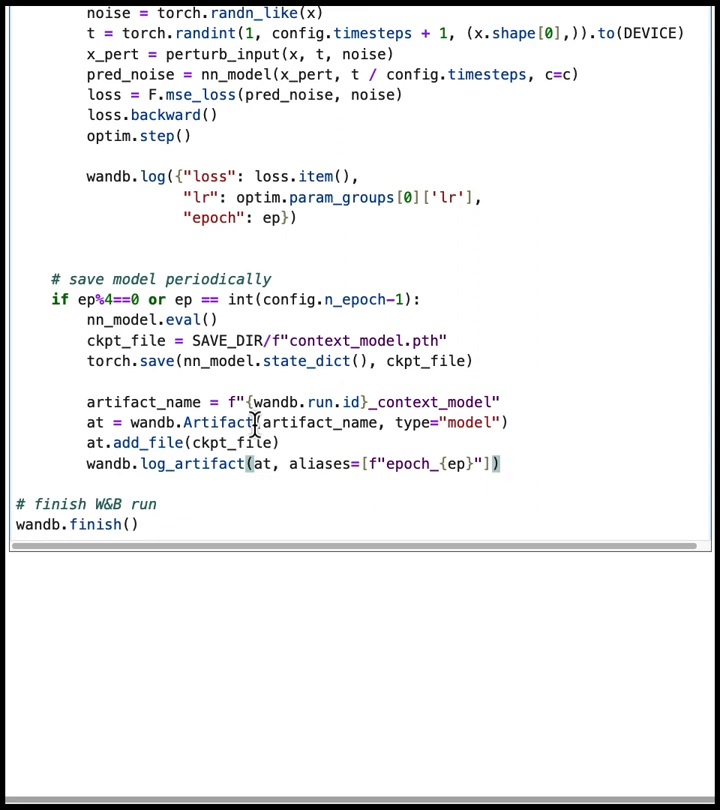
scroll(down, 3)
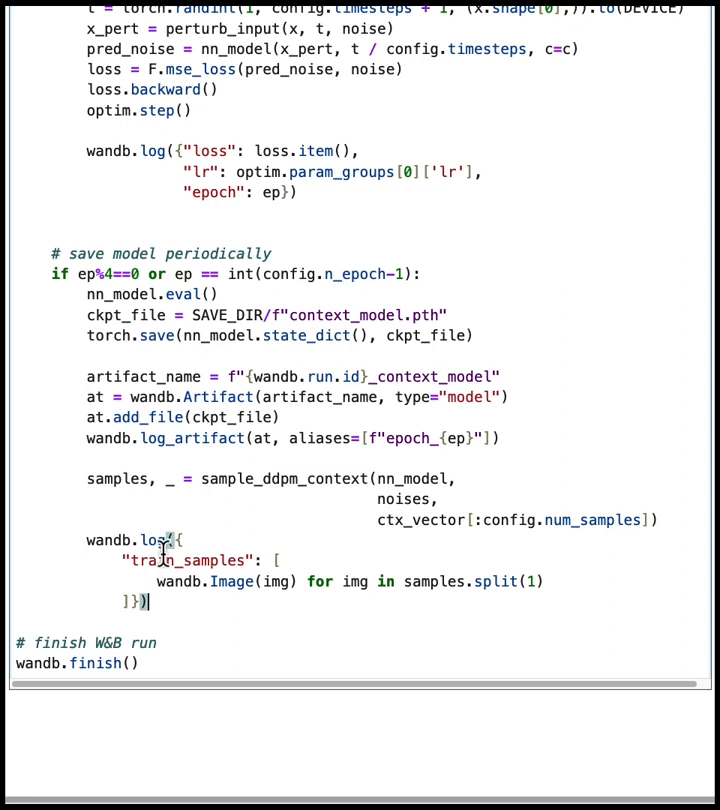
double_click(232, 580)
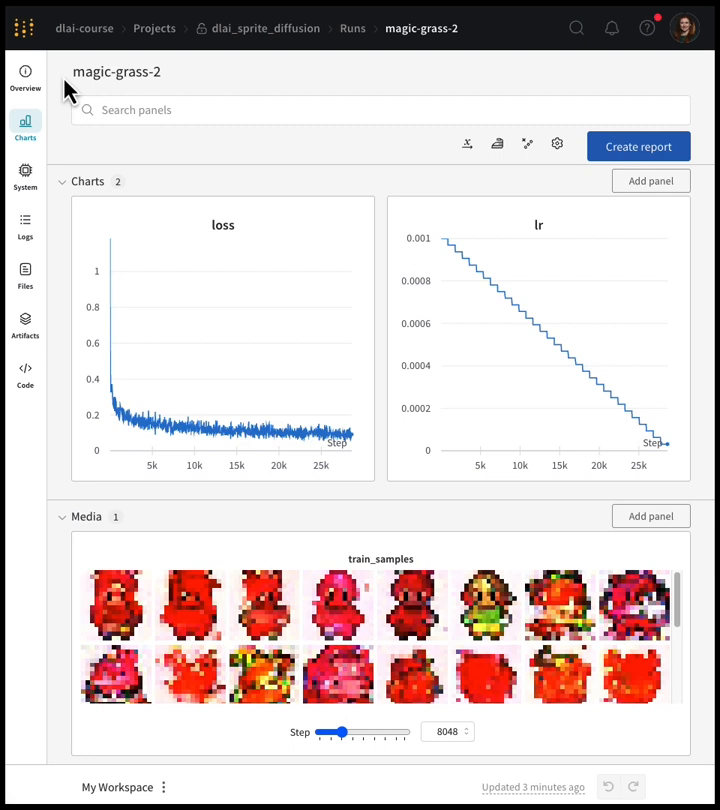
mouse_move(328, 400)
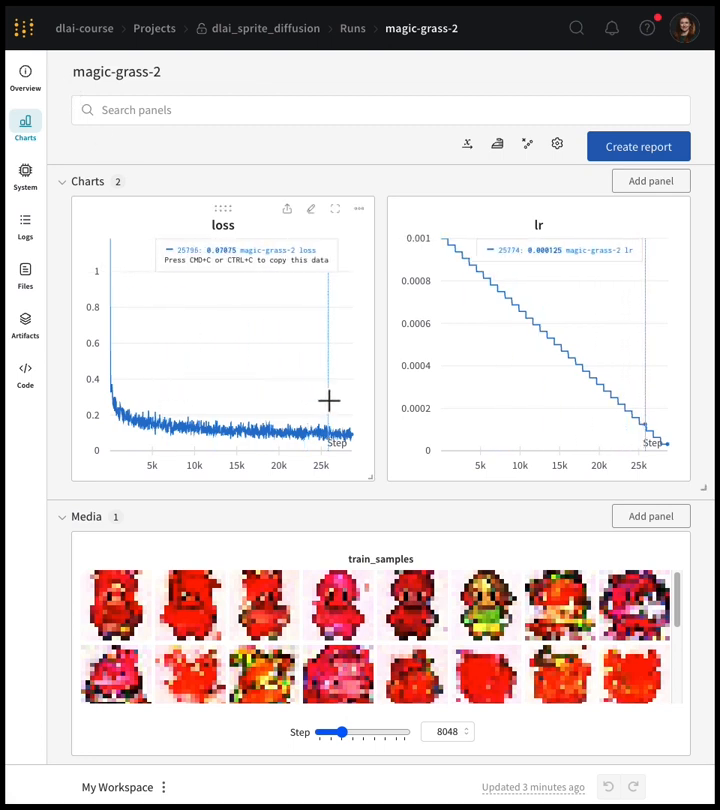
mouse_move(352, 408)
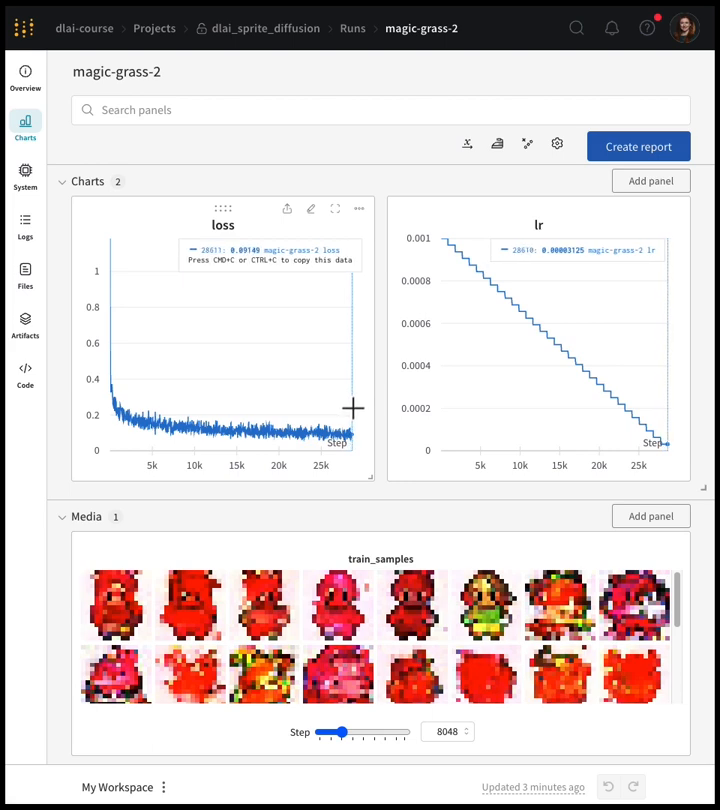
Step: Open the magic-grass-2 run in dlai_sprite_diffusion with its Charts and train_samples Media panels
scroll(down, 3)
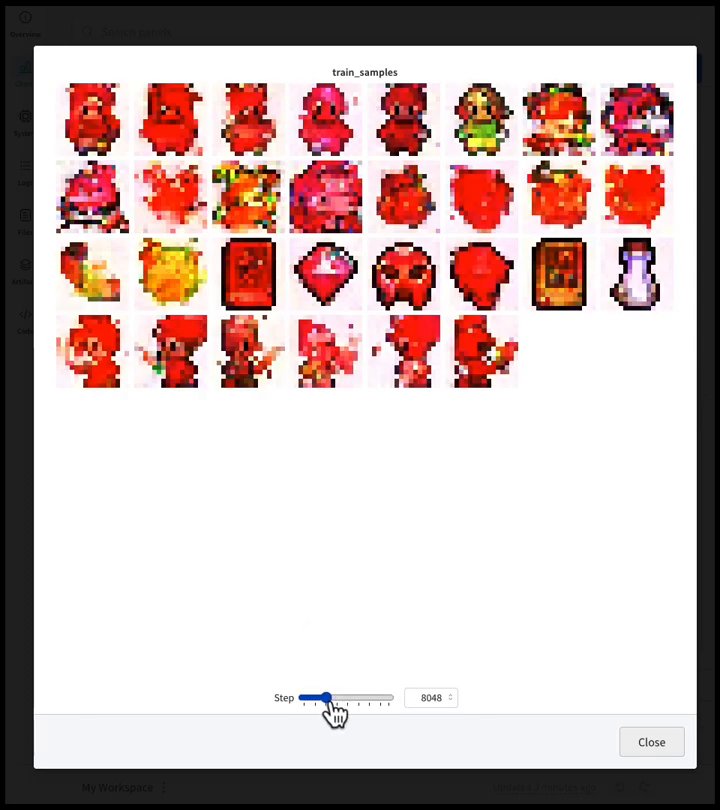
Step: Step the enlarged train_samples grid through 18779 and 25933 to the final step 28616, then return to the charts
drag(320, 696, 338, 696)
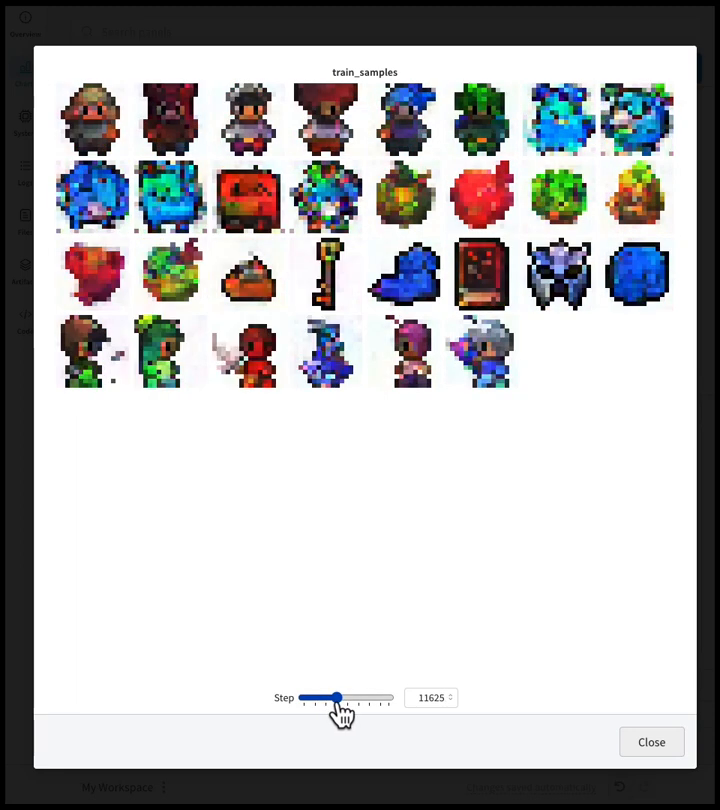
drag(336, 696, 360, 696)
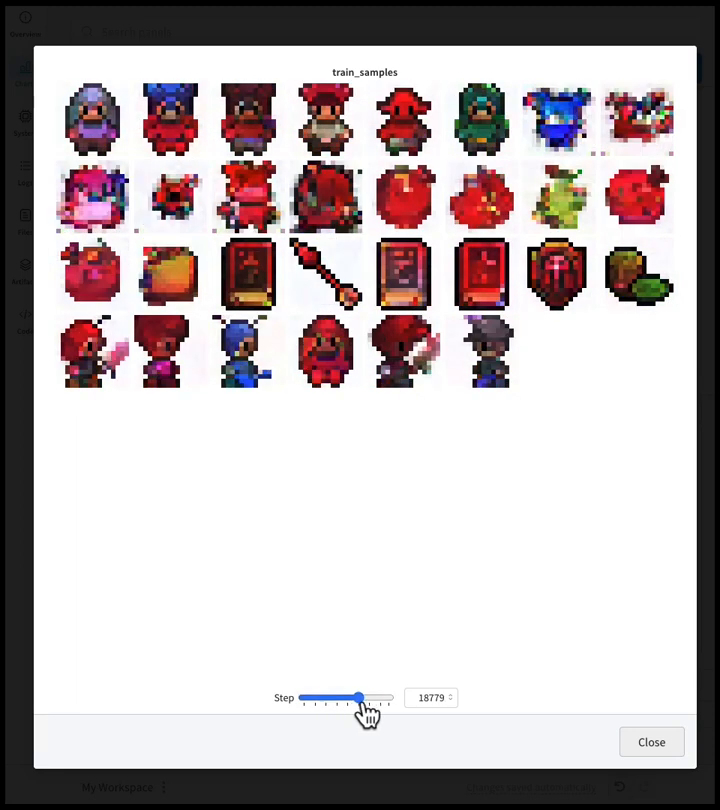
drag(358, 696, 380, 696)
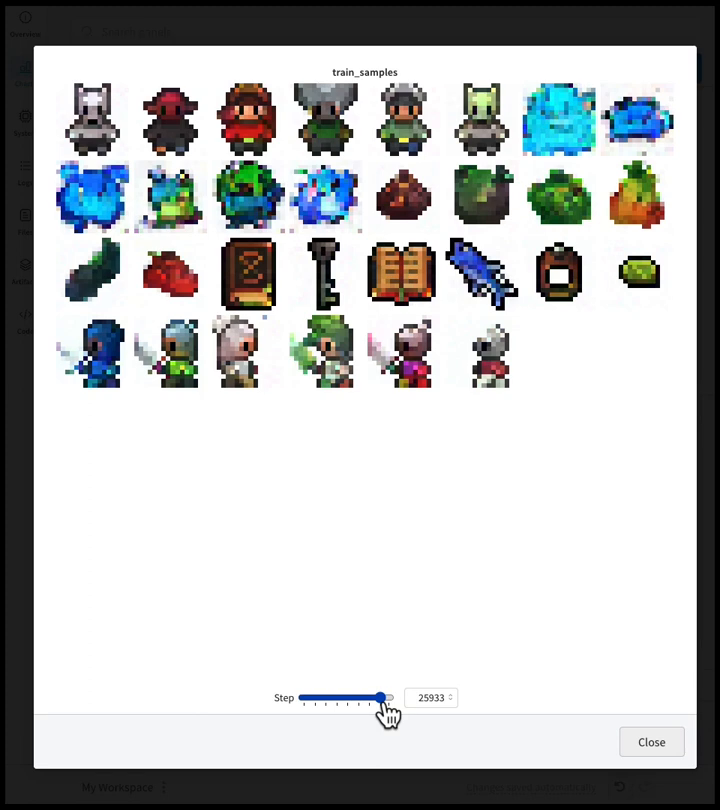
drag(378, 696, 388, 696)
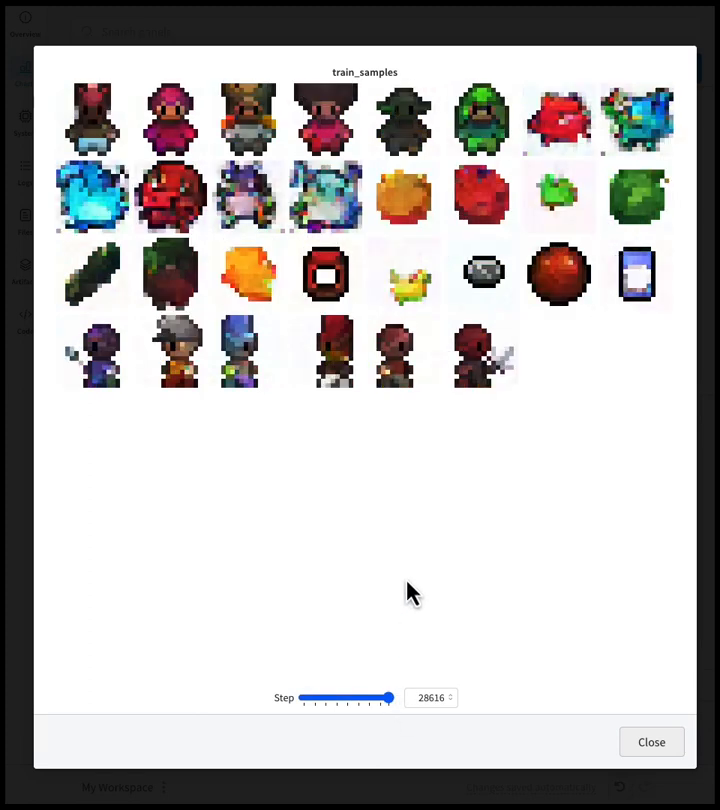
mouse_move(438, 252)
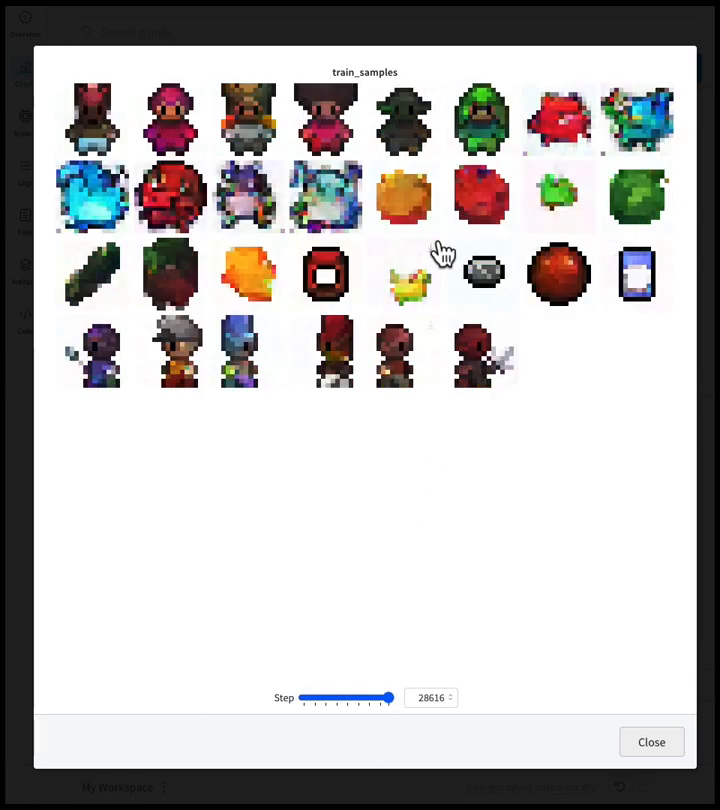
mouse_move(432, 458)
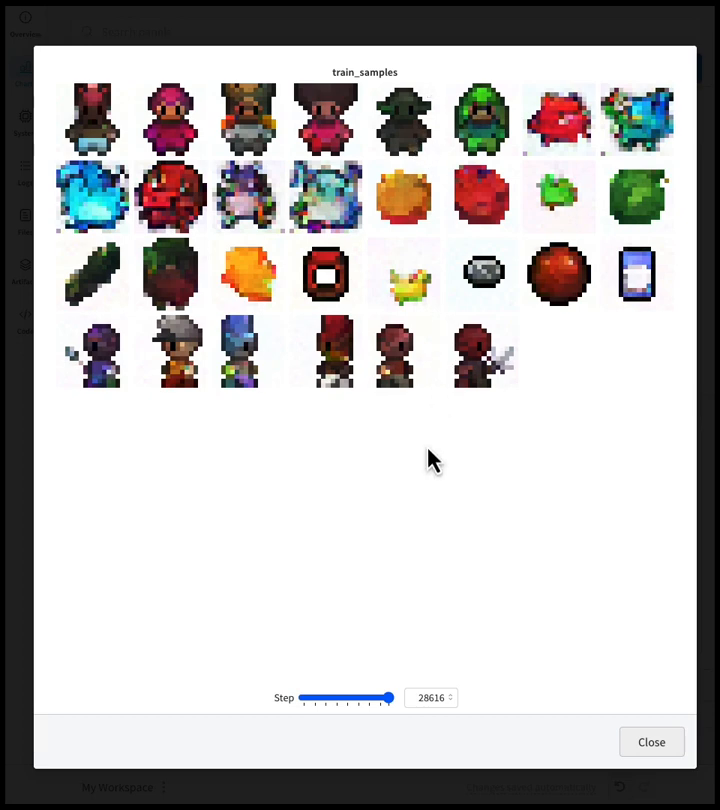
click(652, 740)
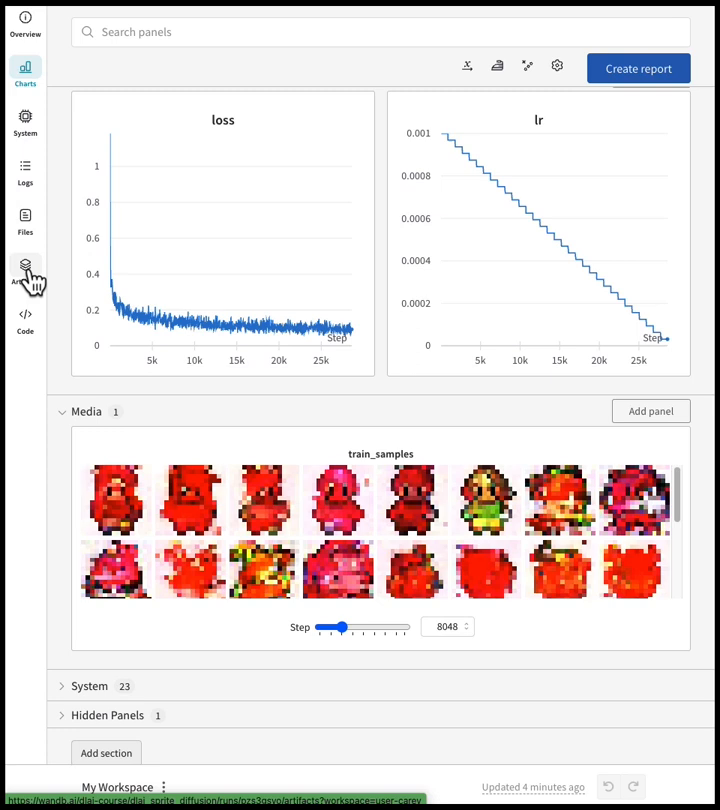
Step: Link the run's pzs3gsyo_context_model v8 artifact (epoch_31) to the SpriteGen registered model
click(24, 264)
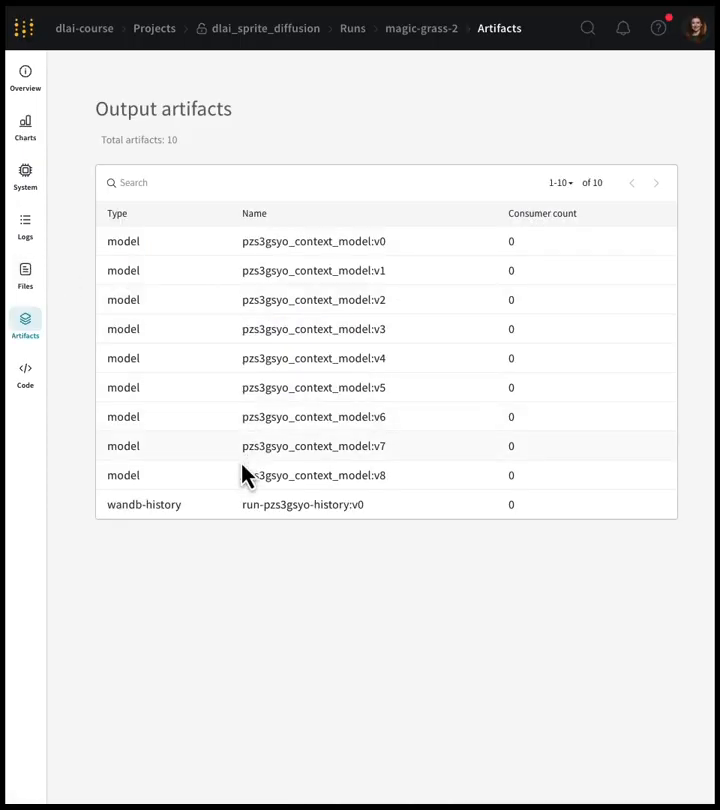
click(312, 476)
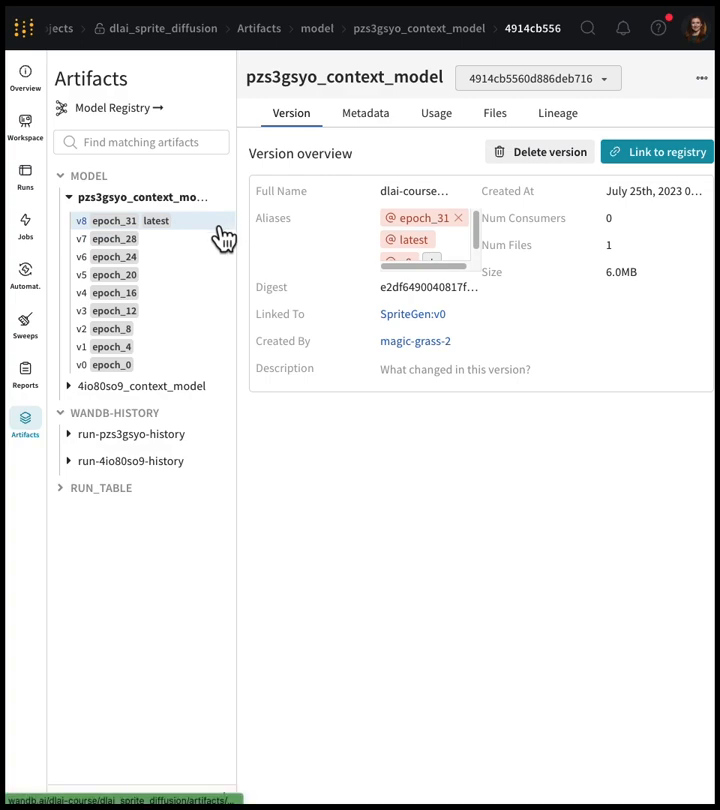
click(656, 152)
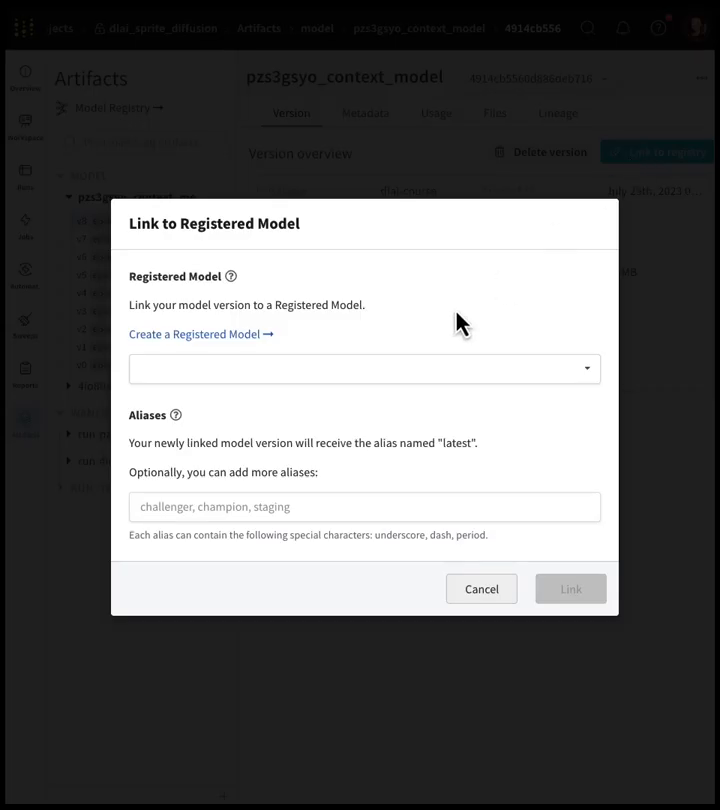
click(364, 368)
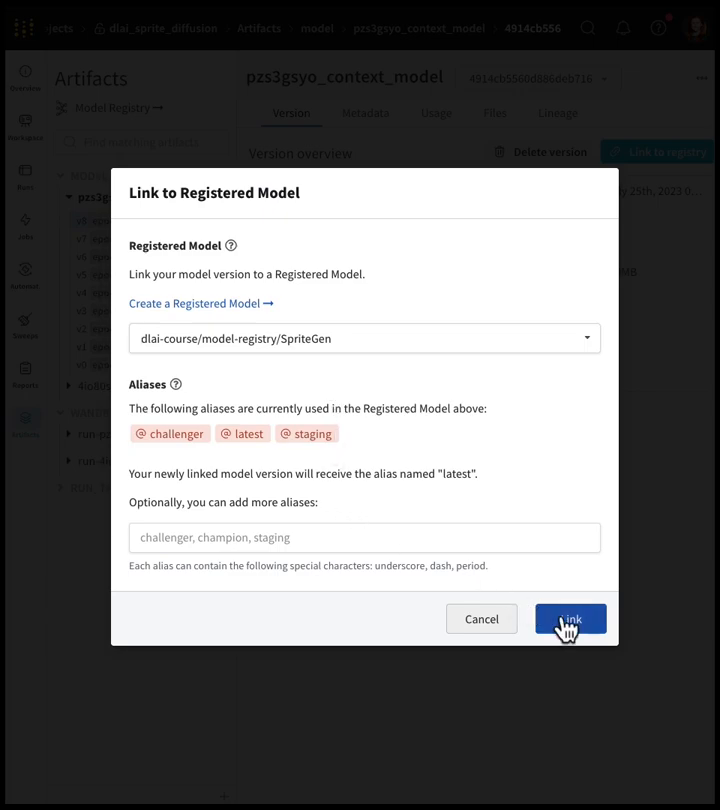
click(568, 618)
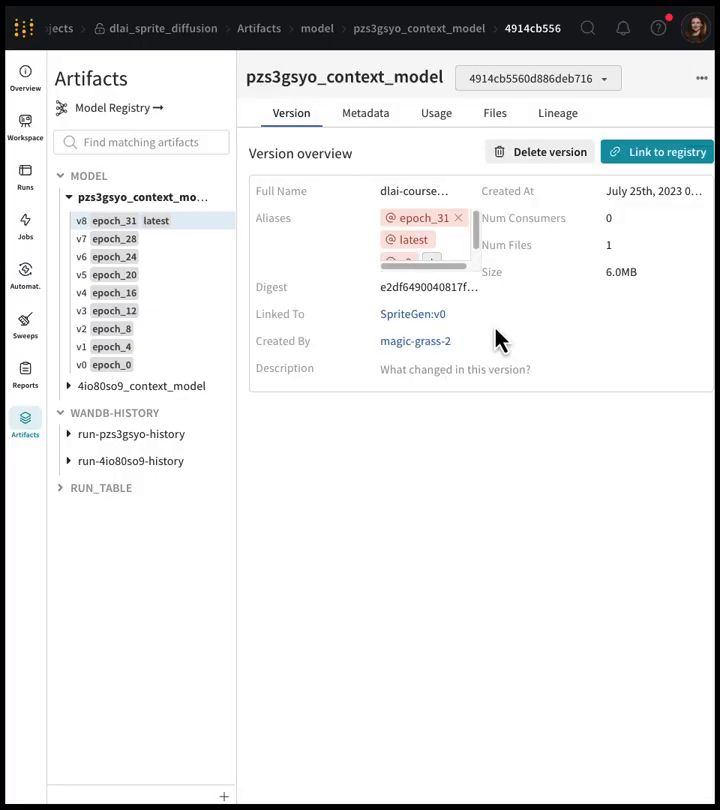
mouse_move(412, 320)
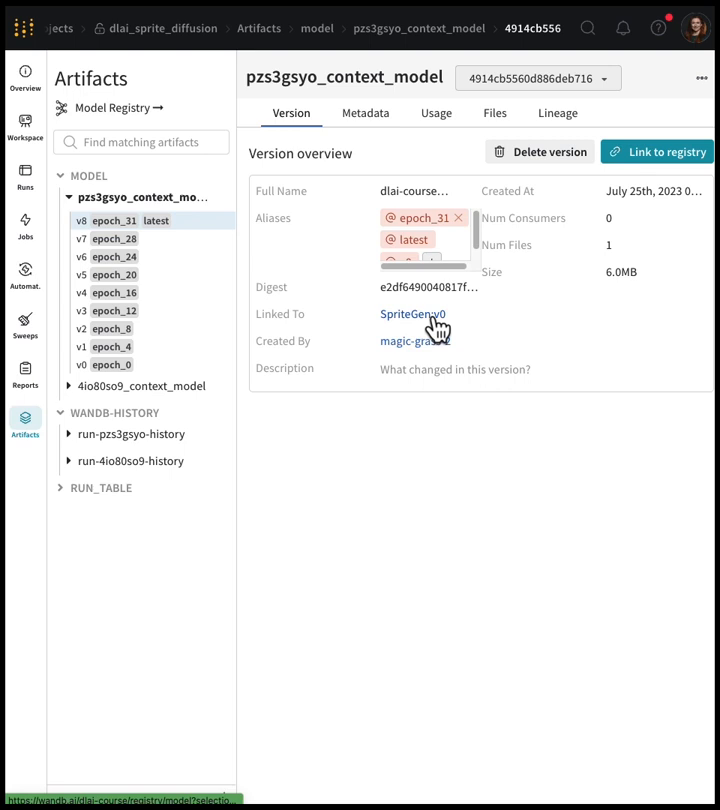
Step: From SpriteGen:v0, view Metadata and Lineage and follow the graph to the magic-grass-2 run overview
click(412, 312)
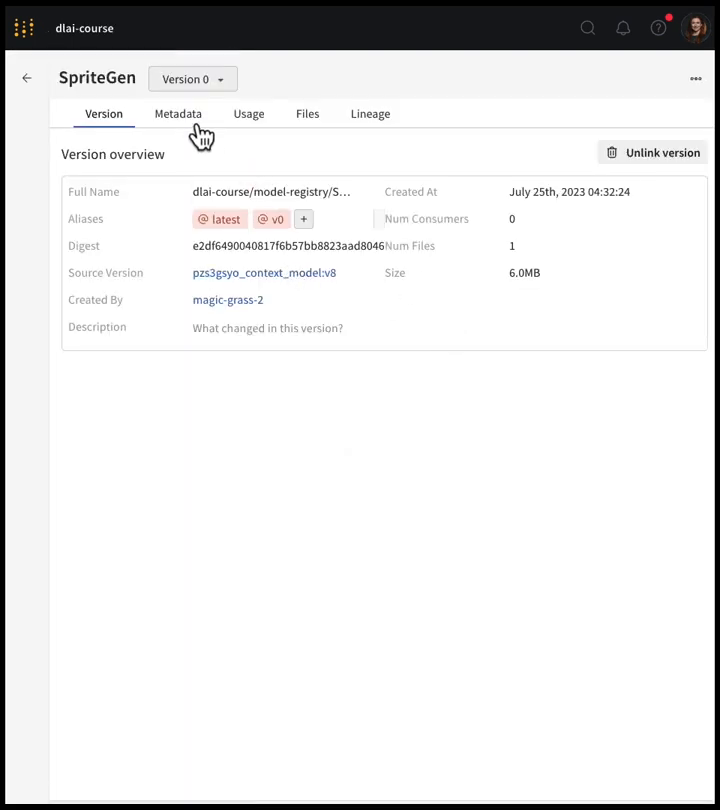
click(178, 112)
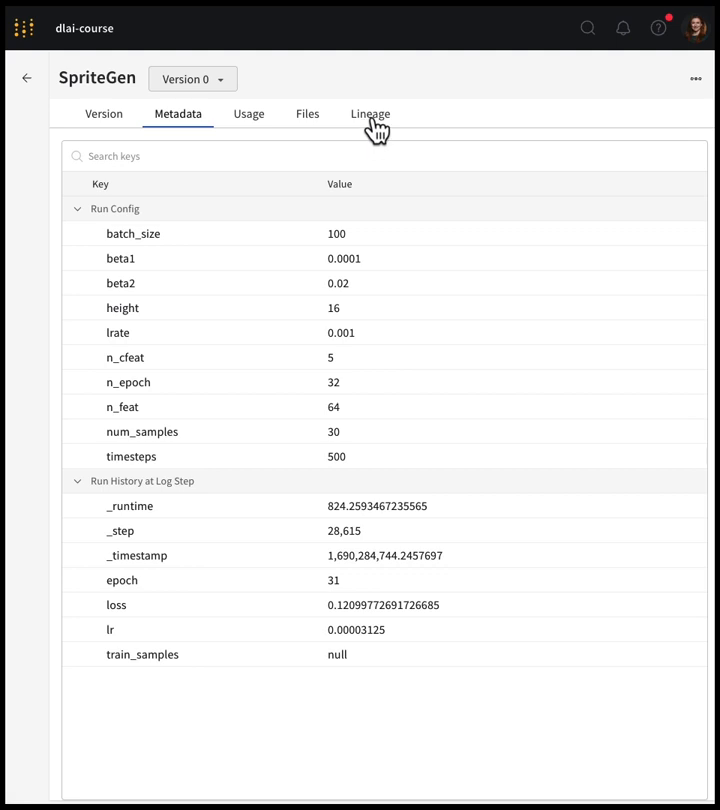
click(370, 112)
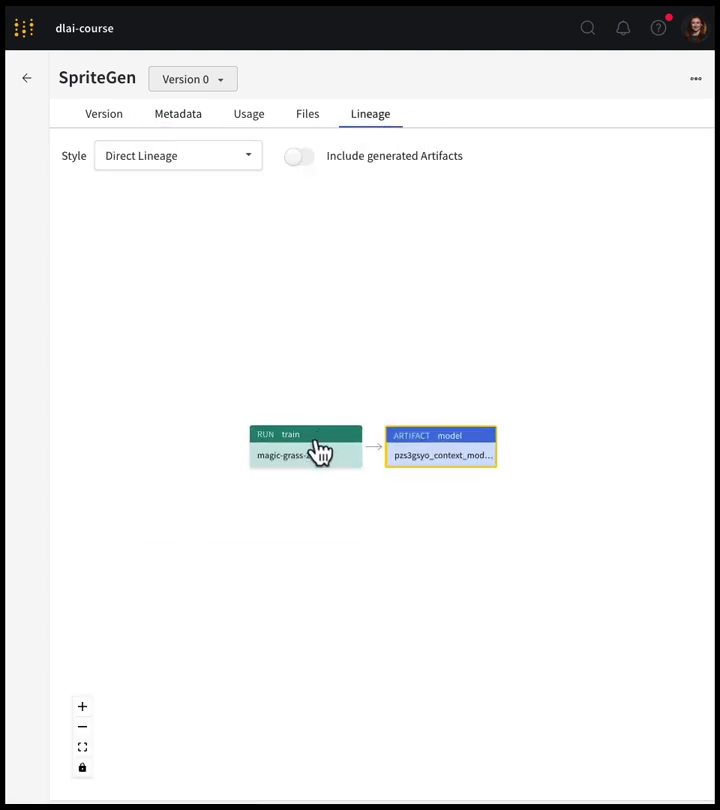
click(304, 436)
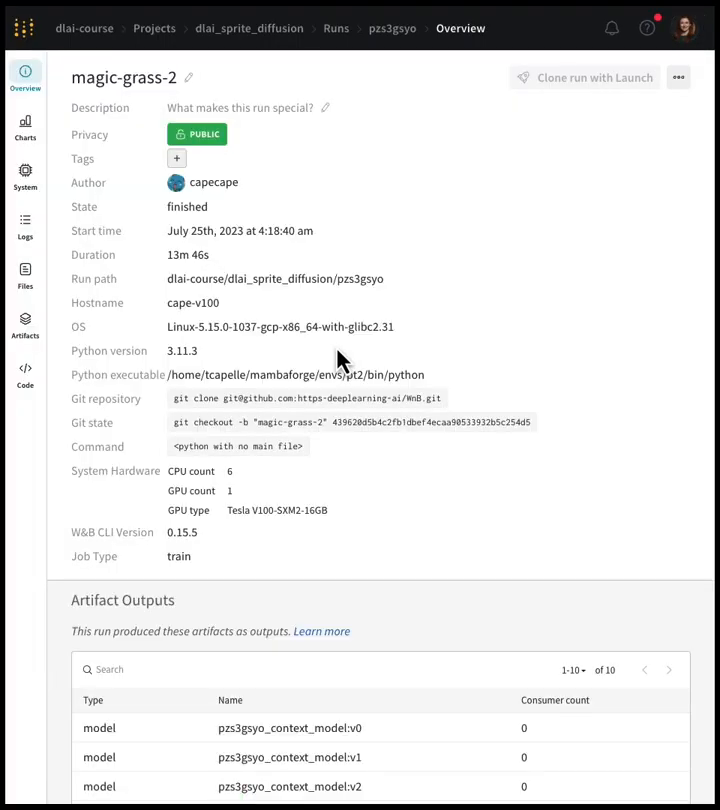